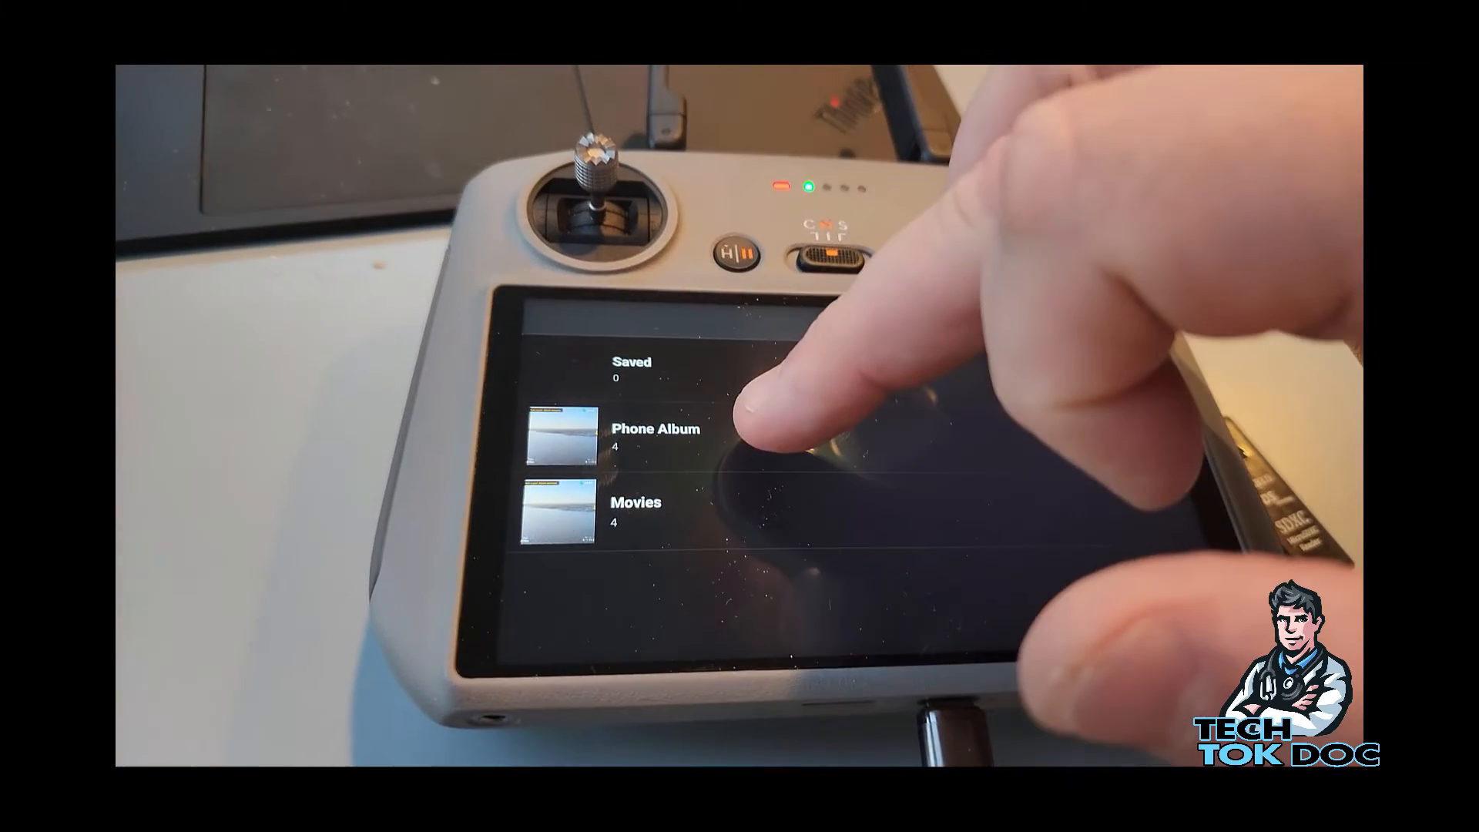
# - Navigate to This PC and enter the DJI RC 2 device under Devices and drives
pyautogui.click(655, 436)
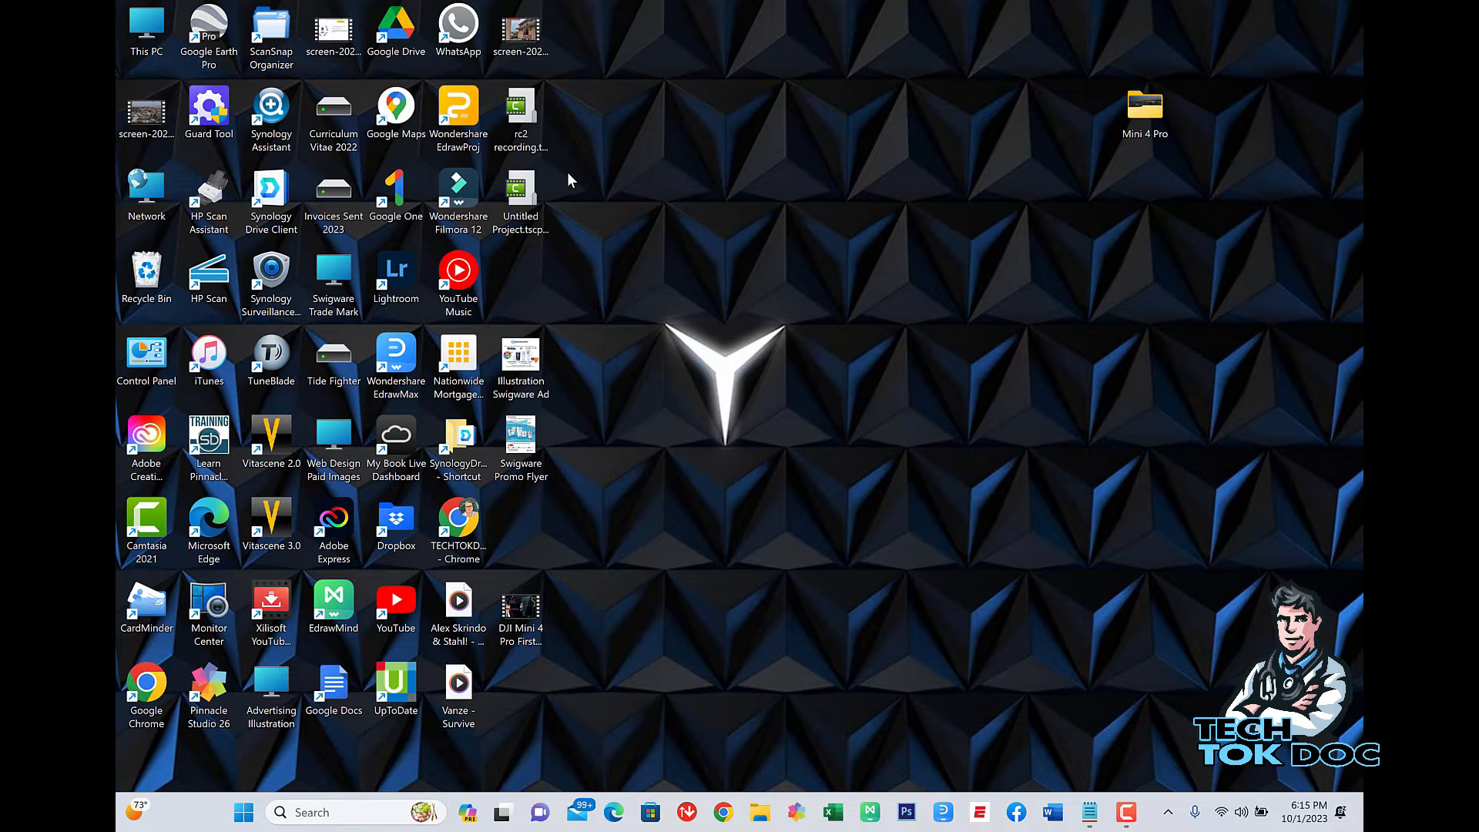
pyautogui.moveTo(730, 472)
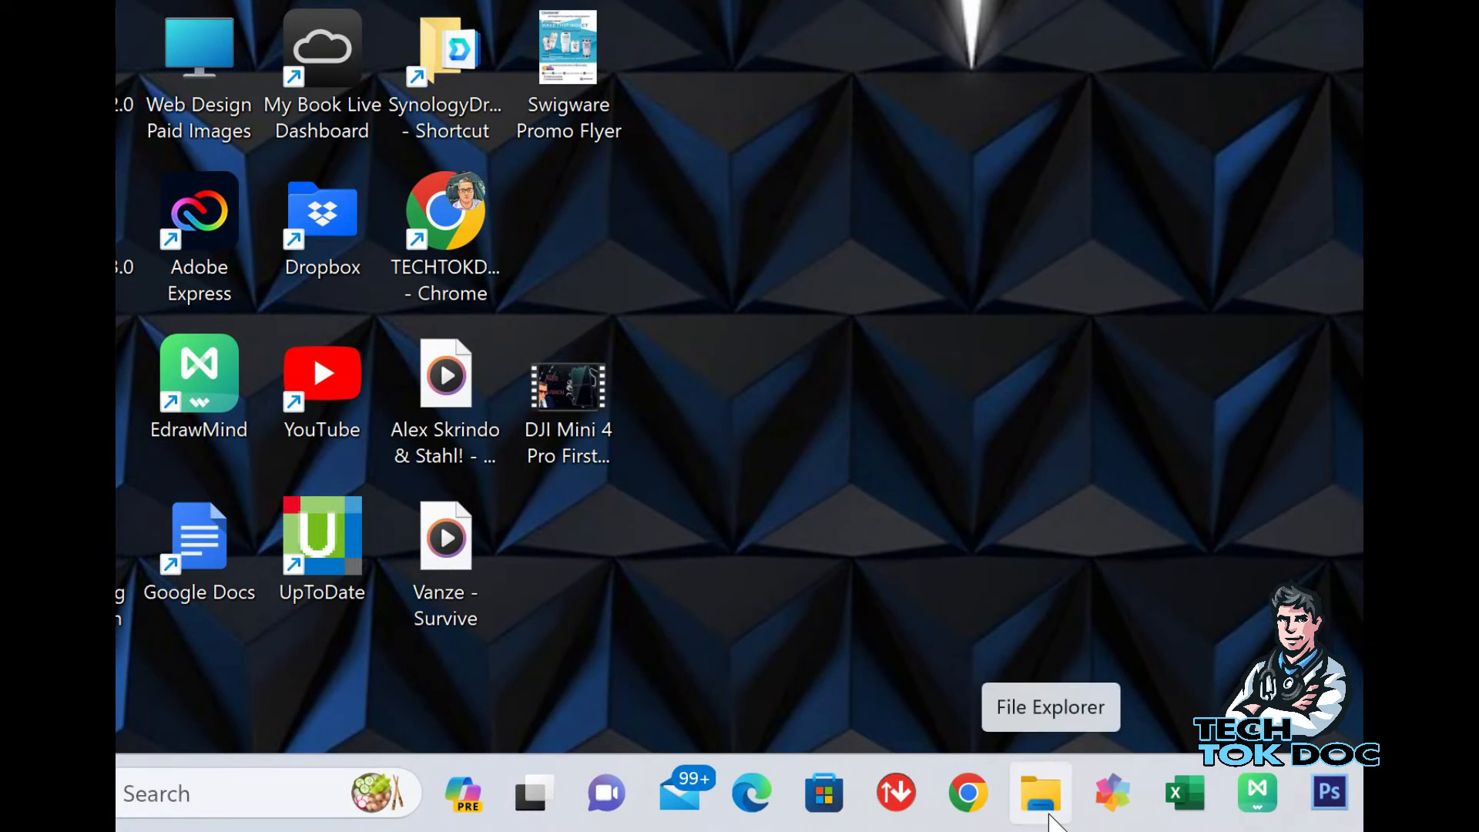
pyautogui.click(1040, 792)
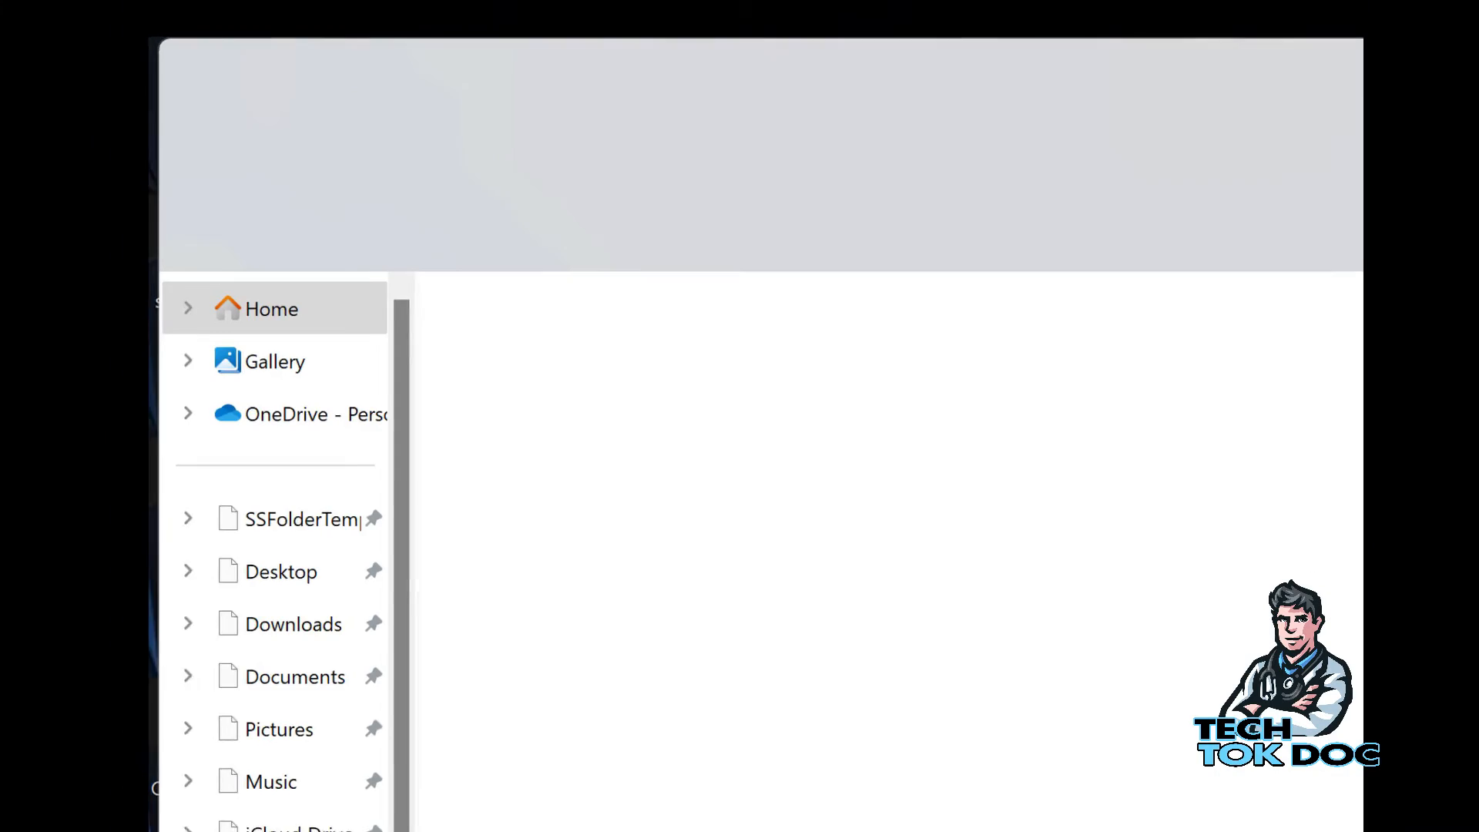
pyautogui.scroll(-3)
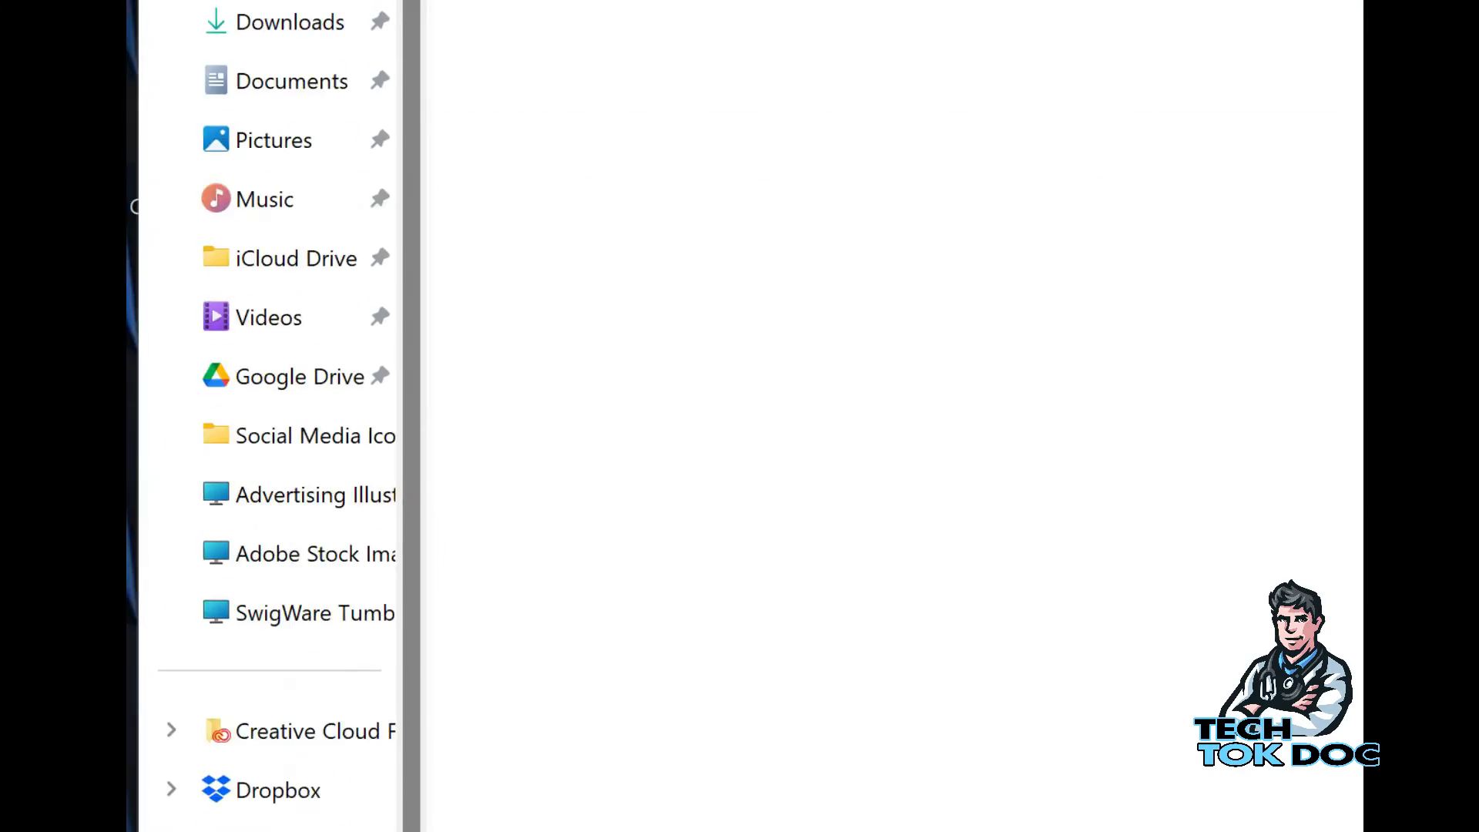
pyautogui.click(199, 775)
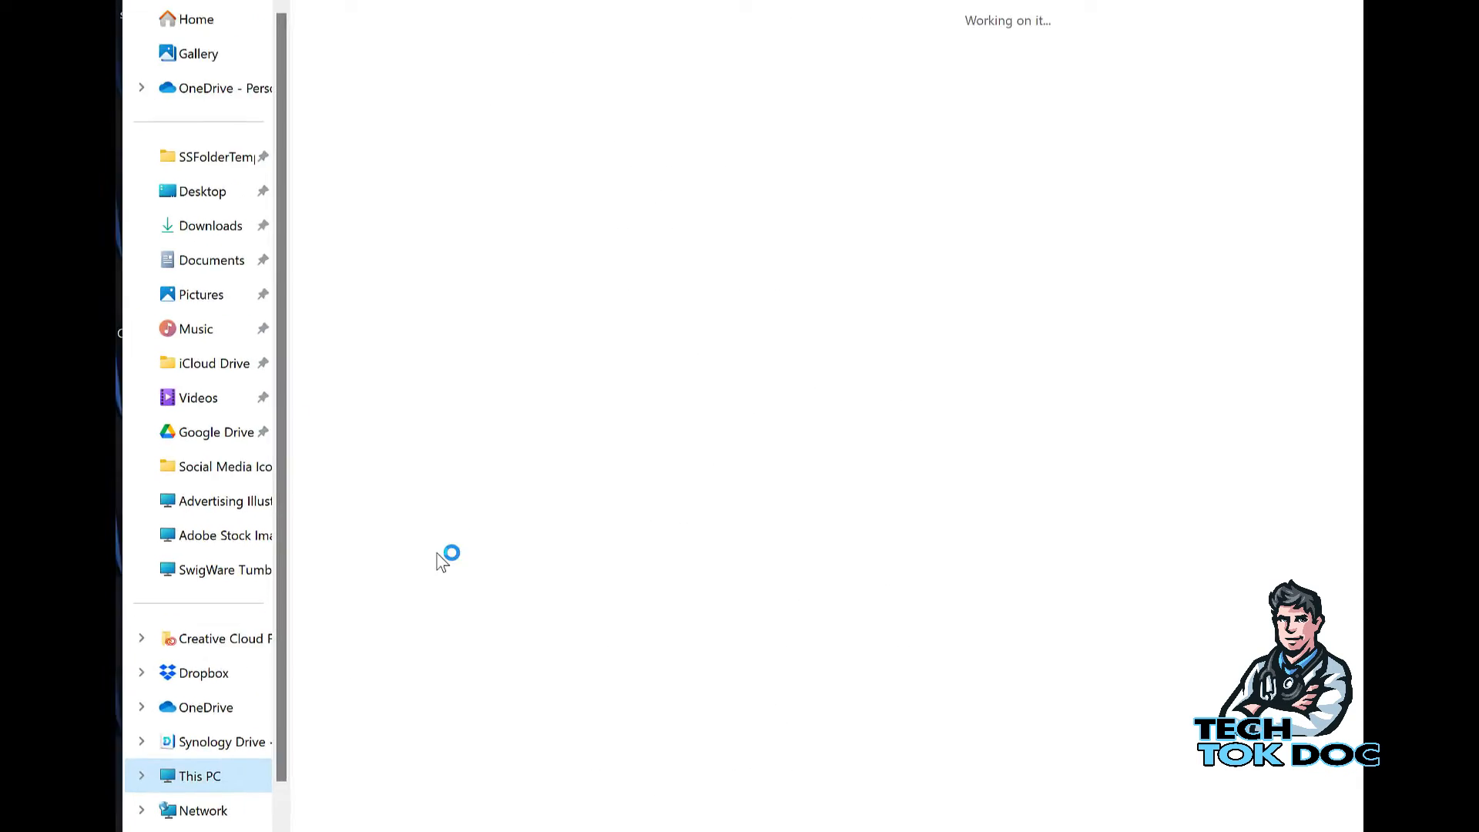
pyautogui.click(198, 775)
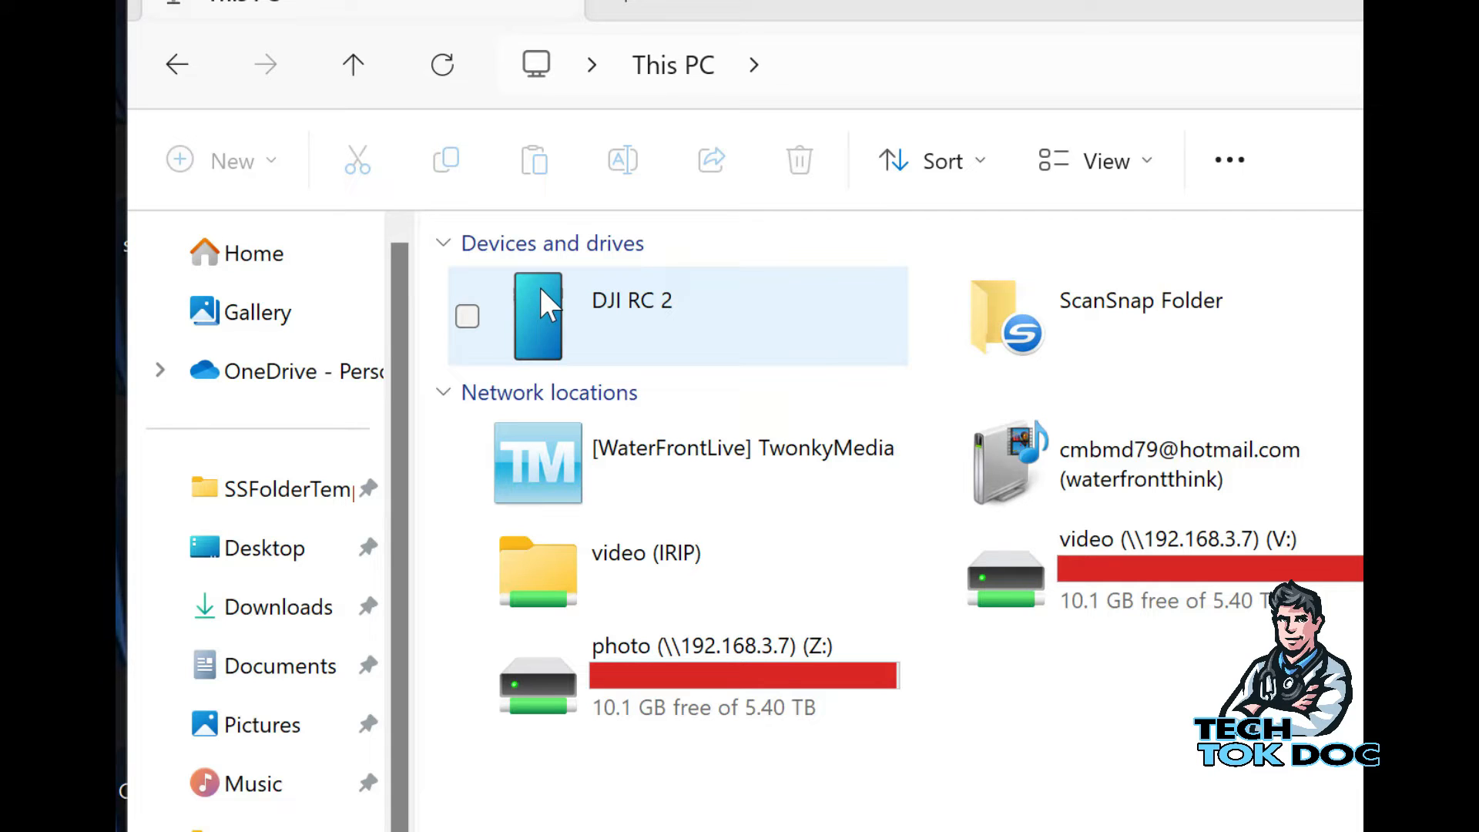
pyautogui.click(467, 316)
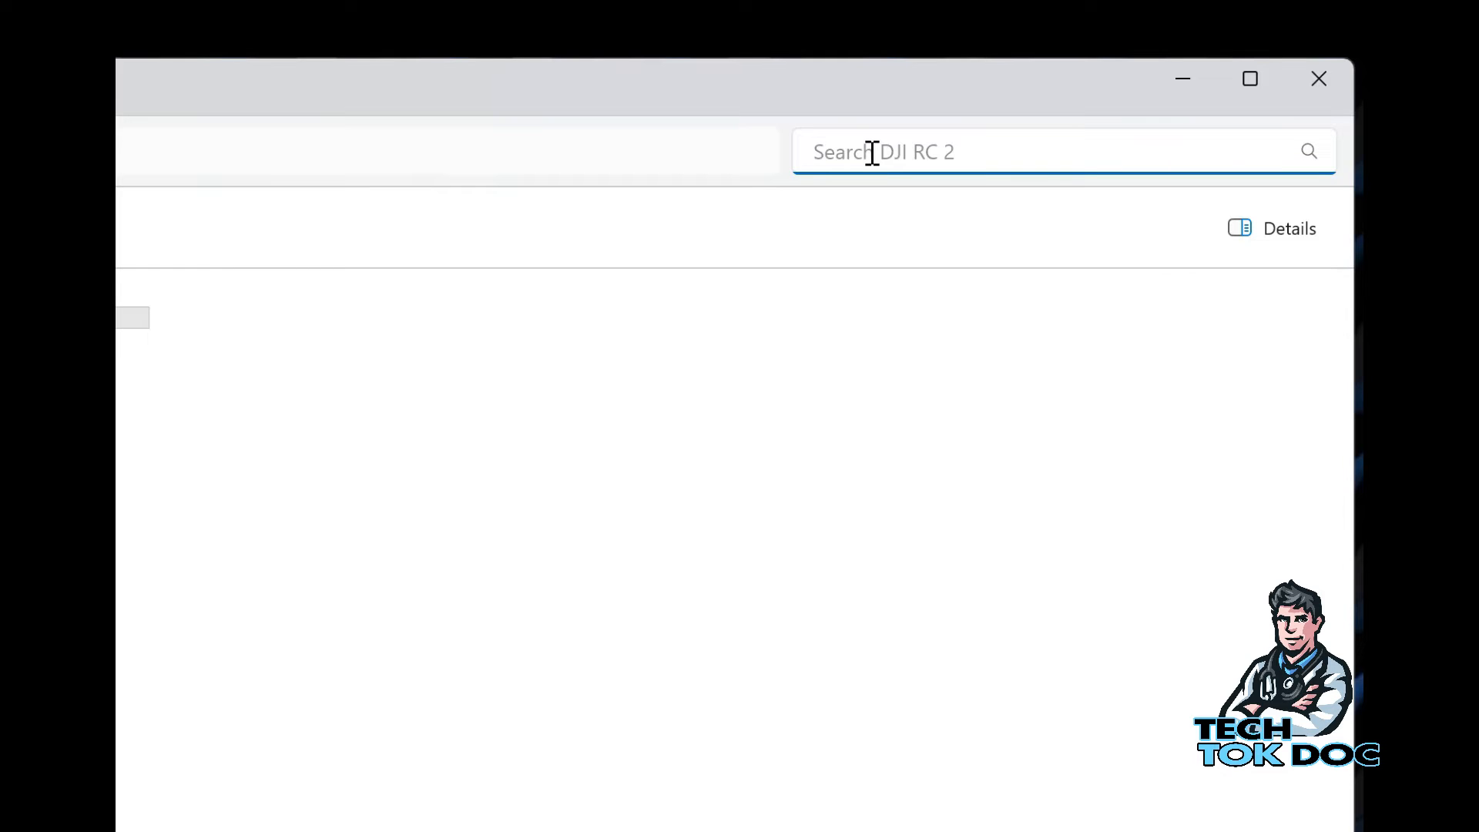
# - Search the DJI RC 2 device for 'screen' to list the four screen recording files
pyautogui.write('screen')
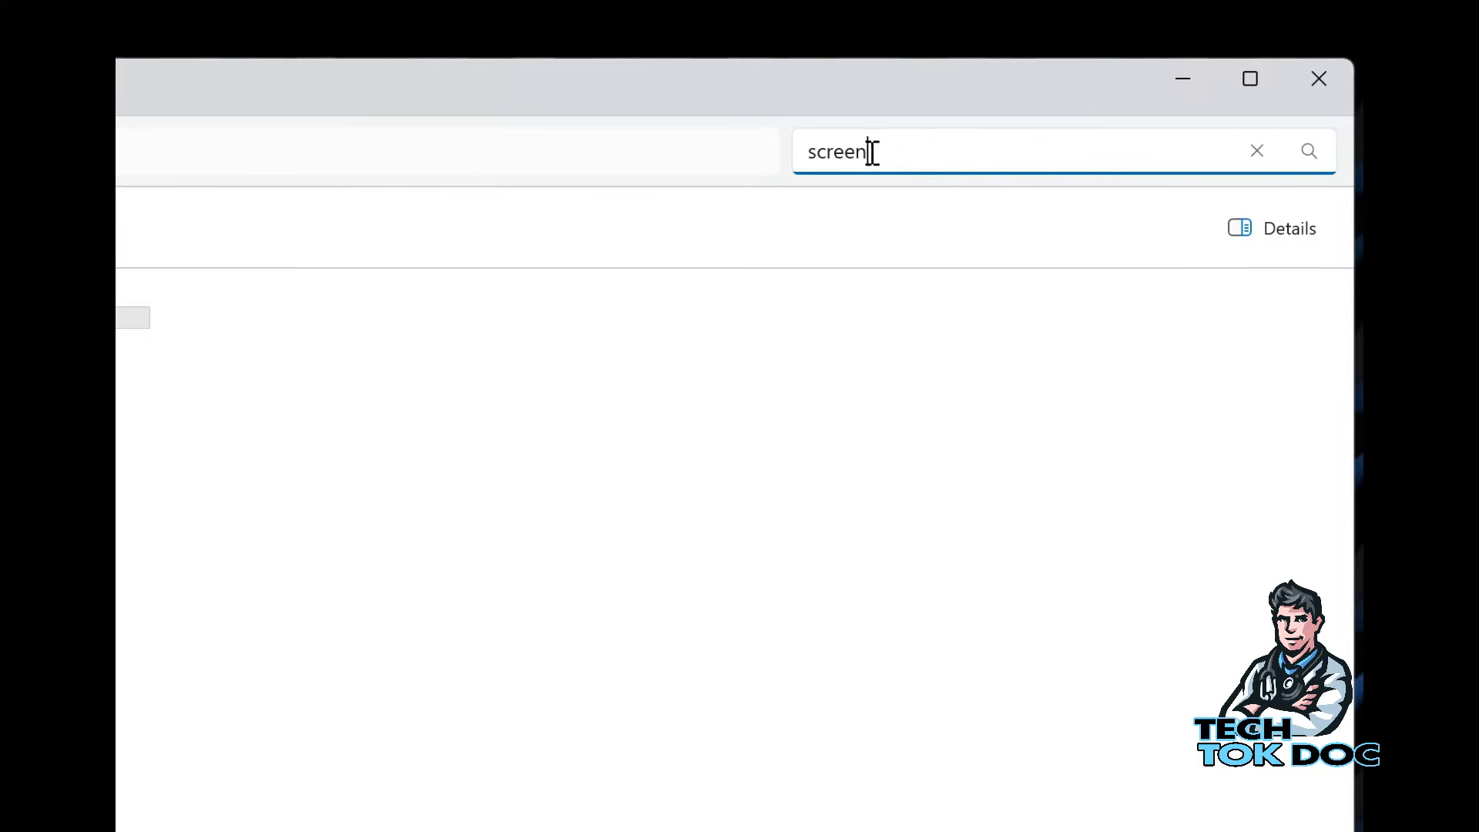
pyautogui.press('Enter')
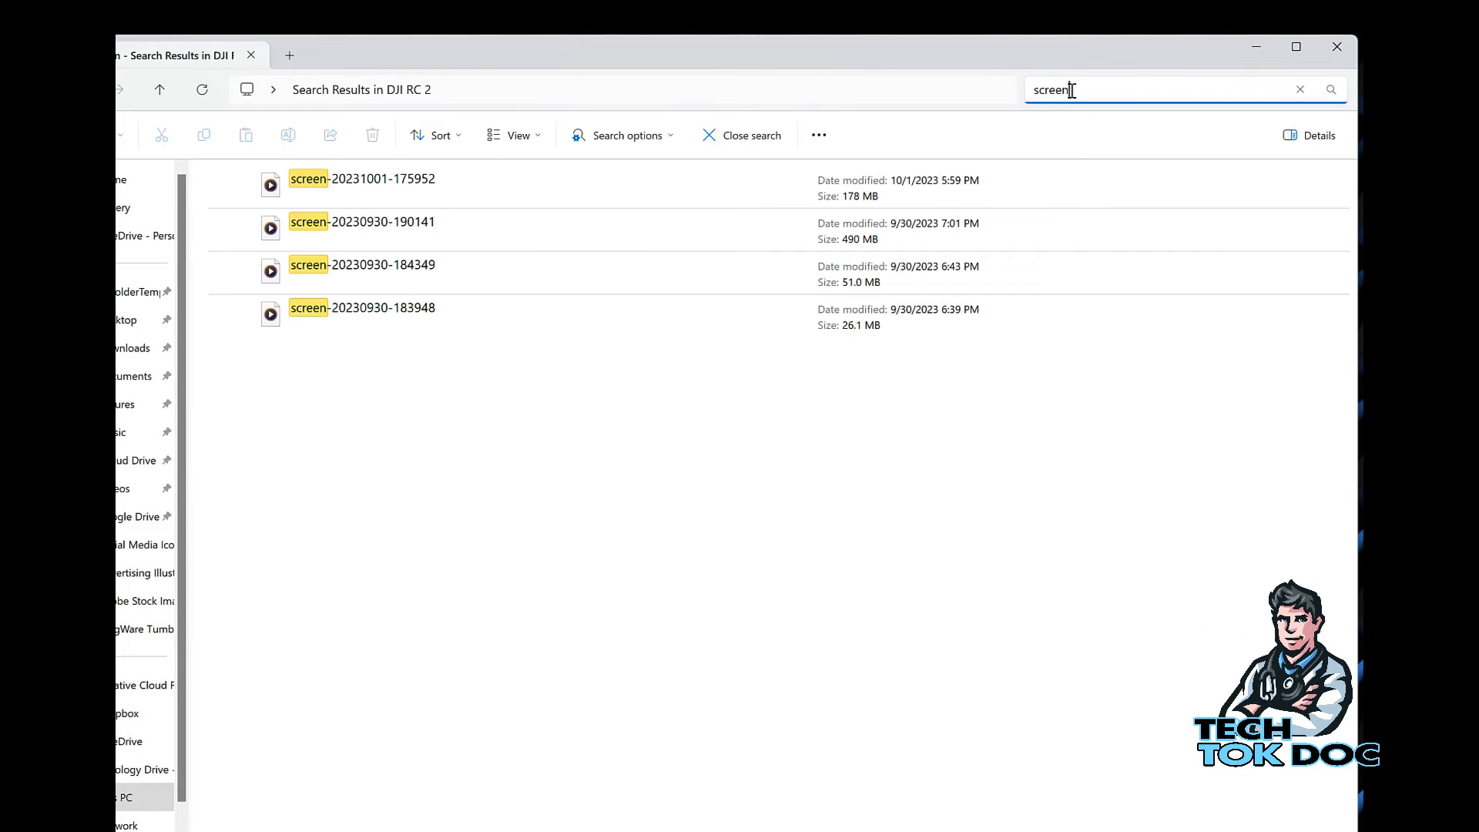
pyautogui.click(200, 89)
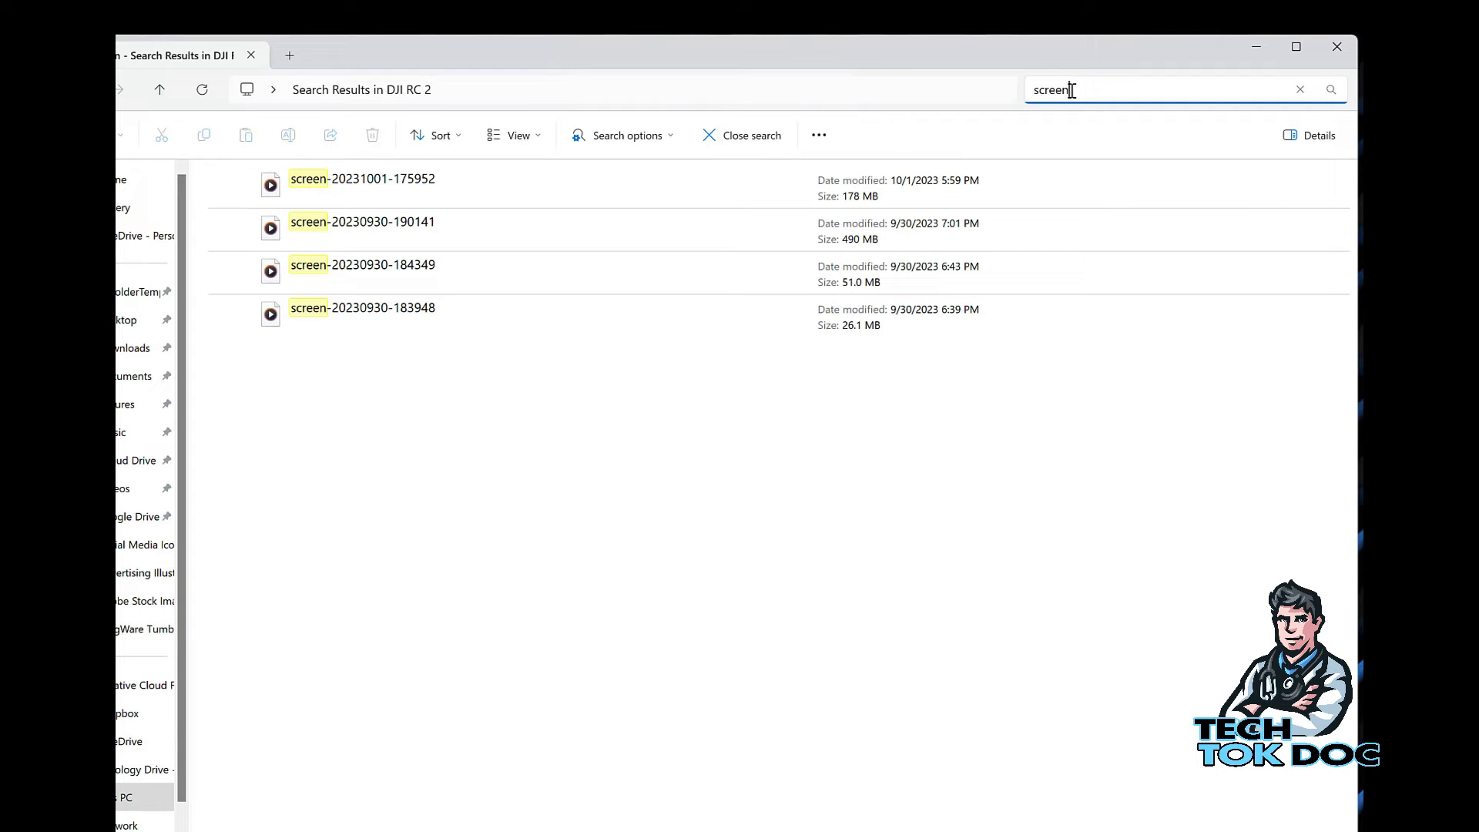
pyautogui.moveTo(1024, 124)
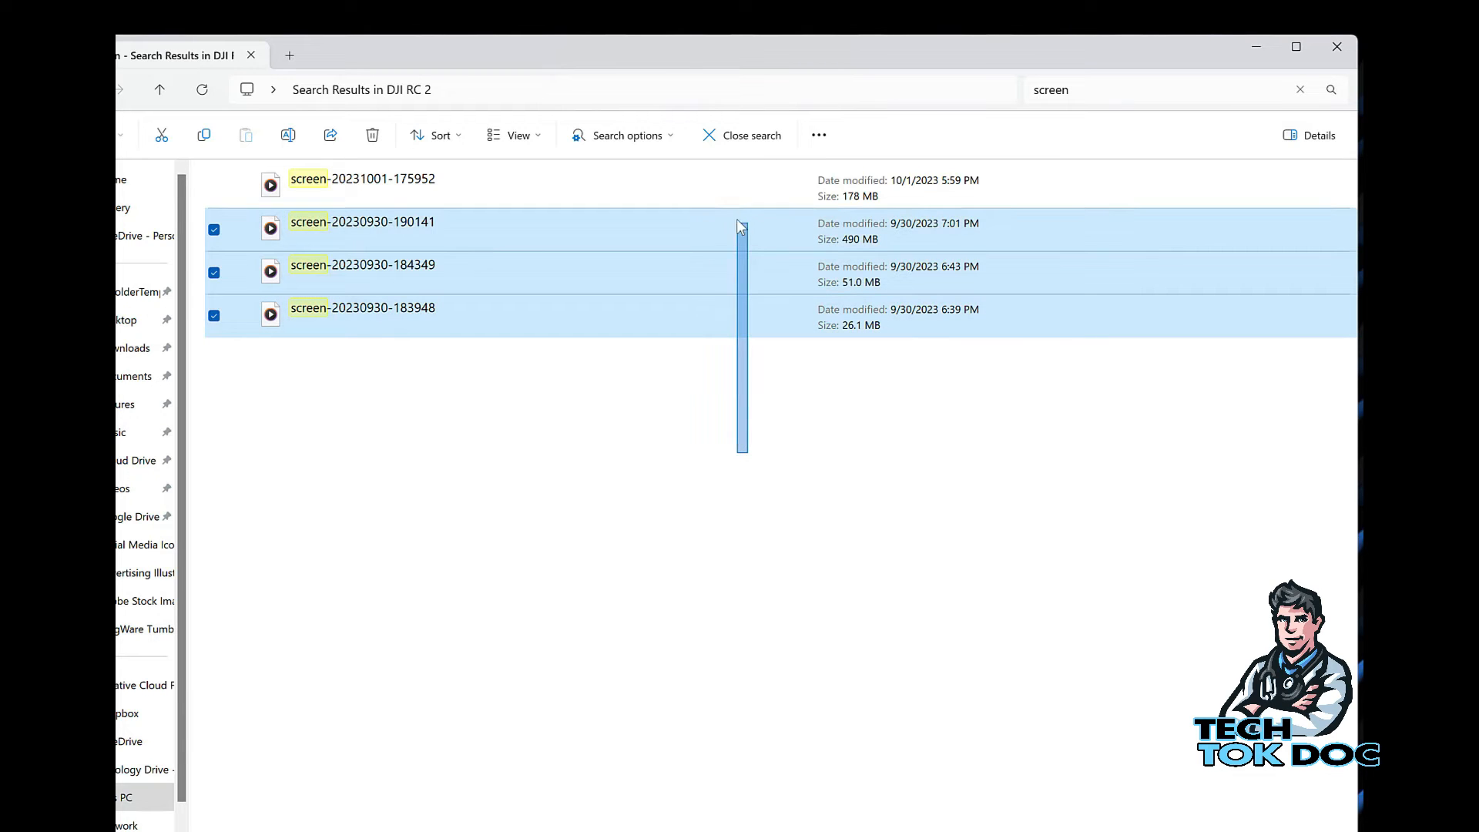
pyautogui.click(730, 368)
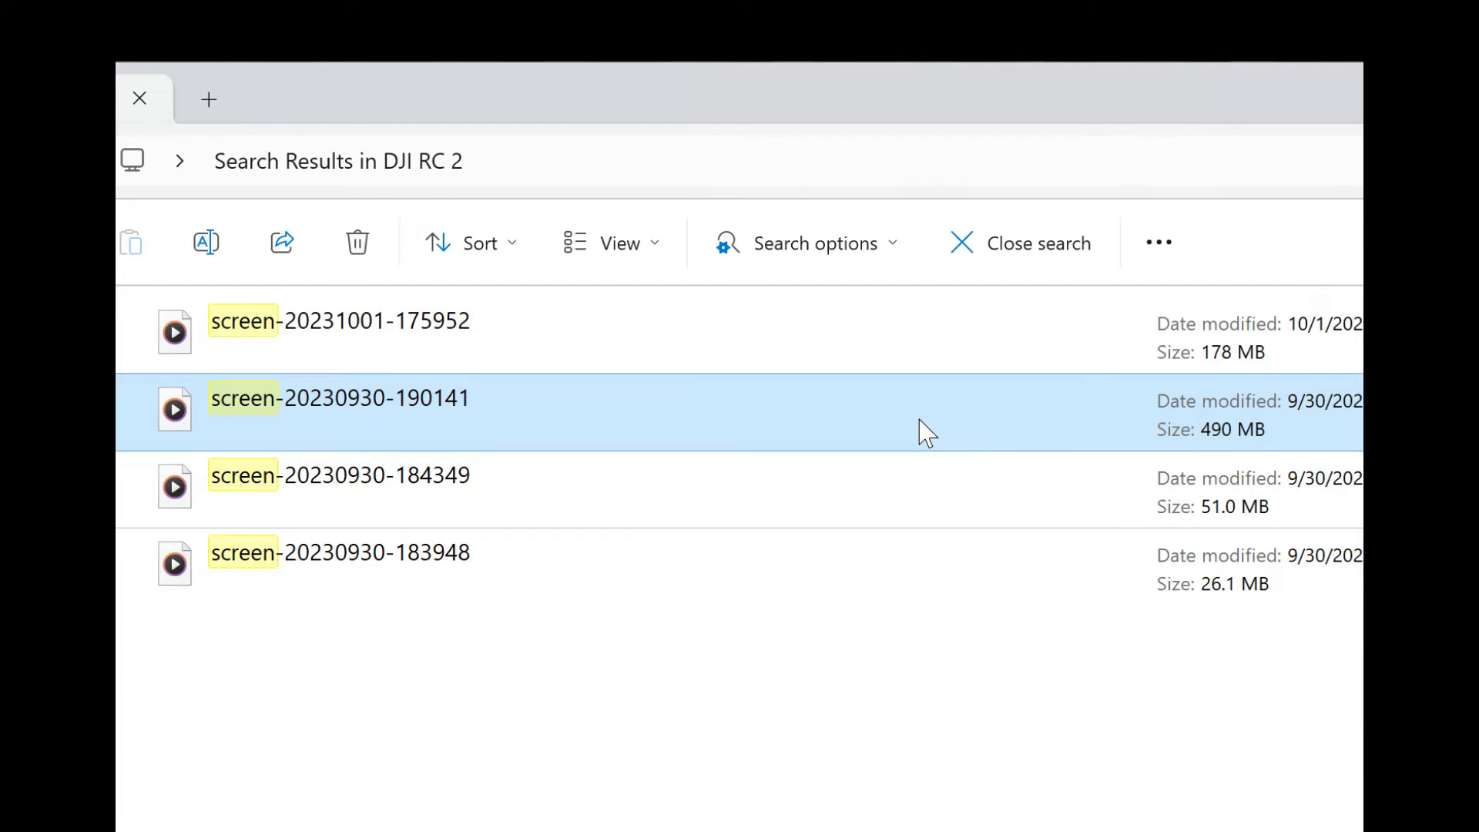
pyautogui.rightClick(925, 431)
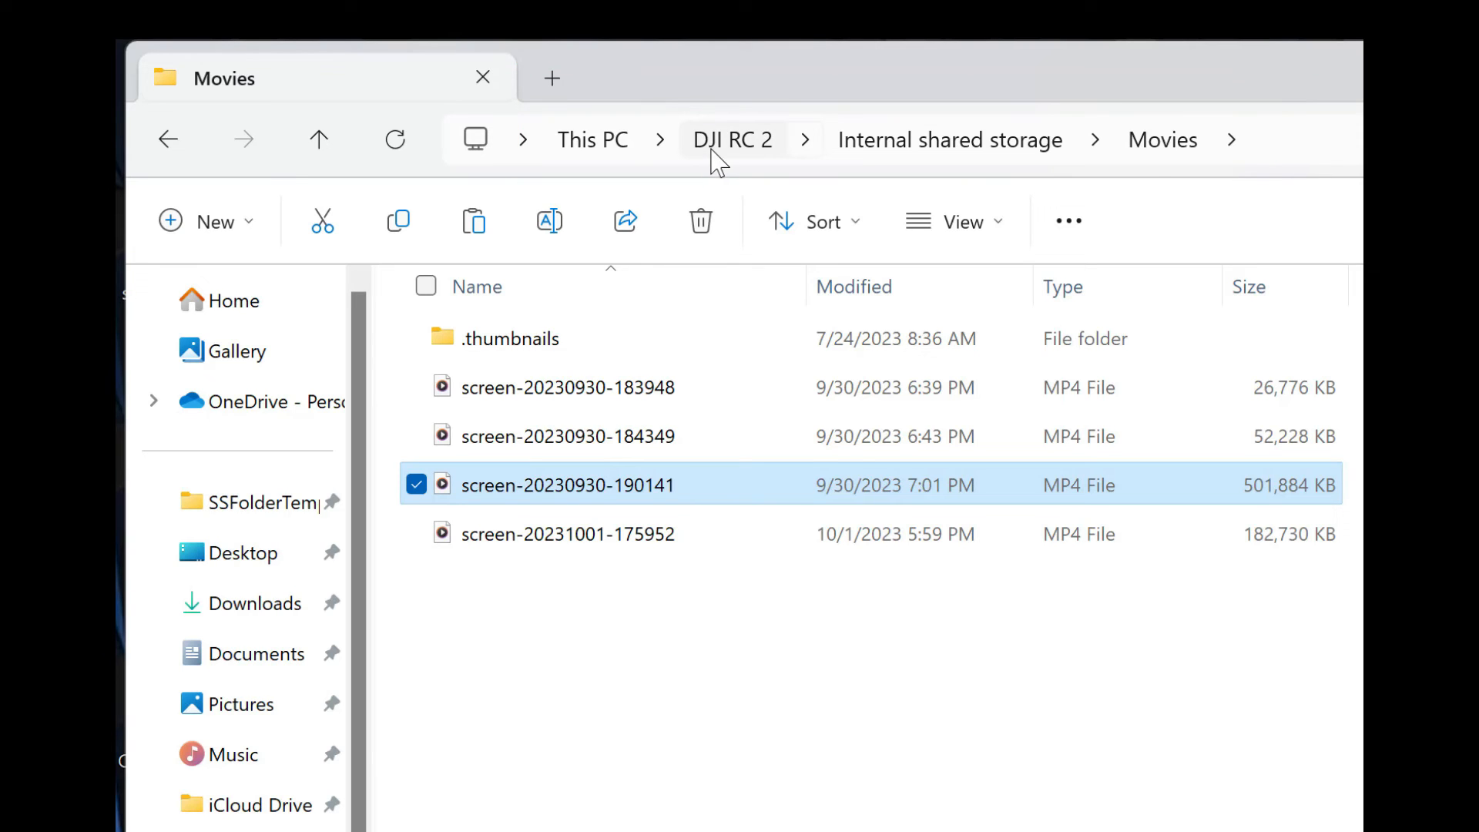
pyautogui.click(733, 139)
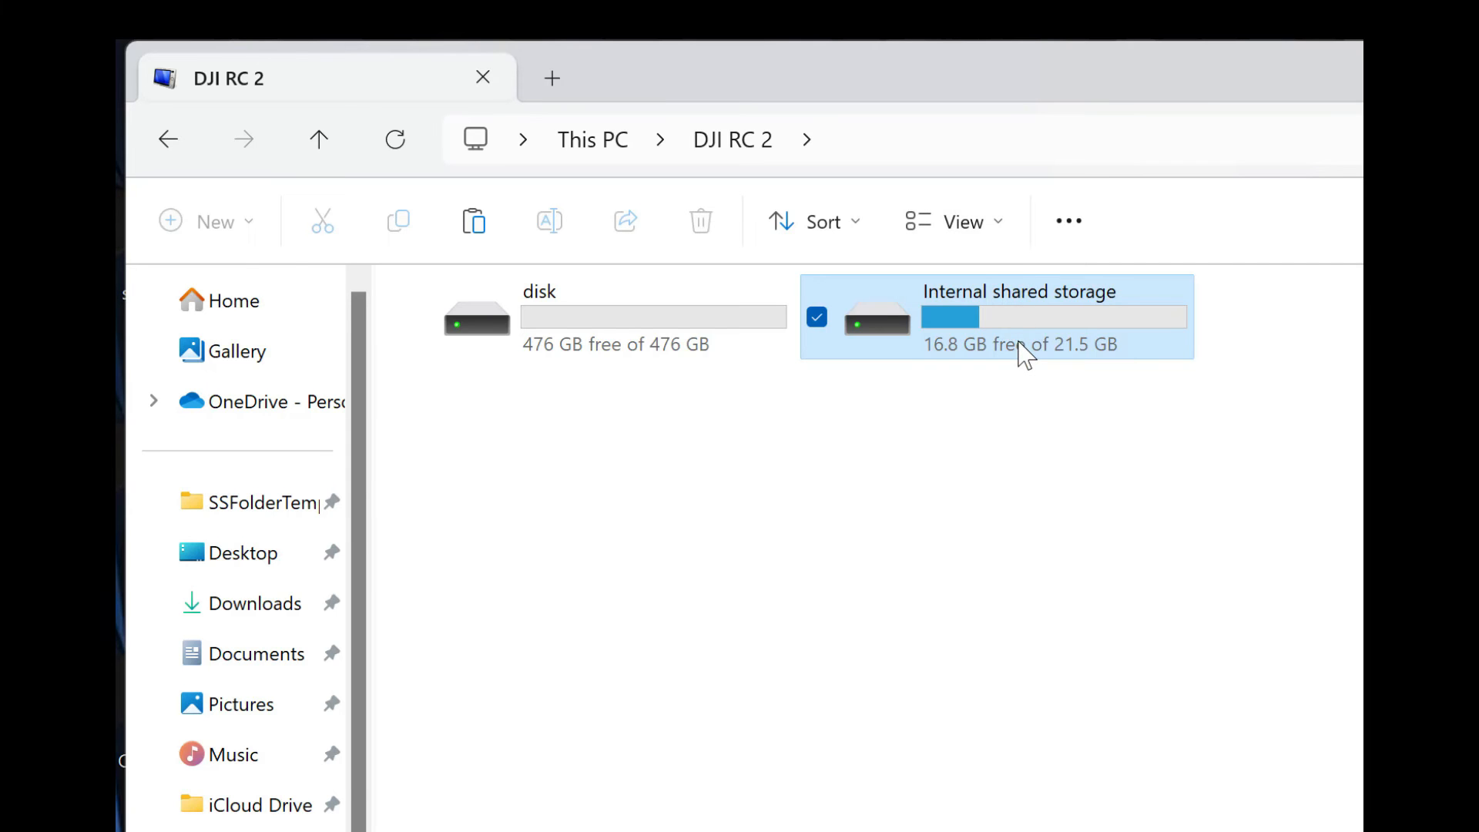
pyautogui.doubleClick(1018, 316)
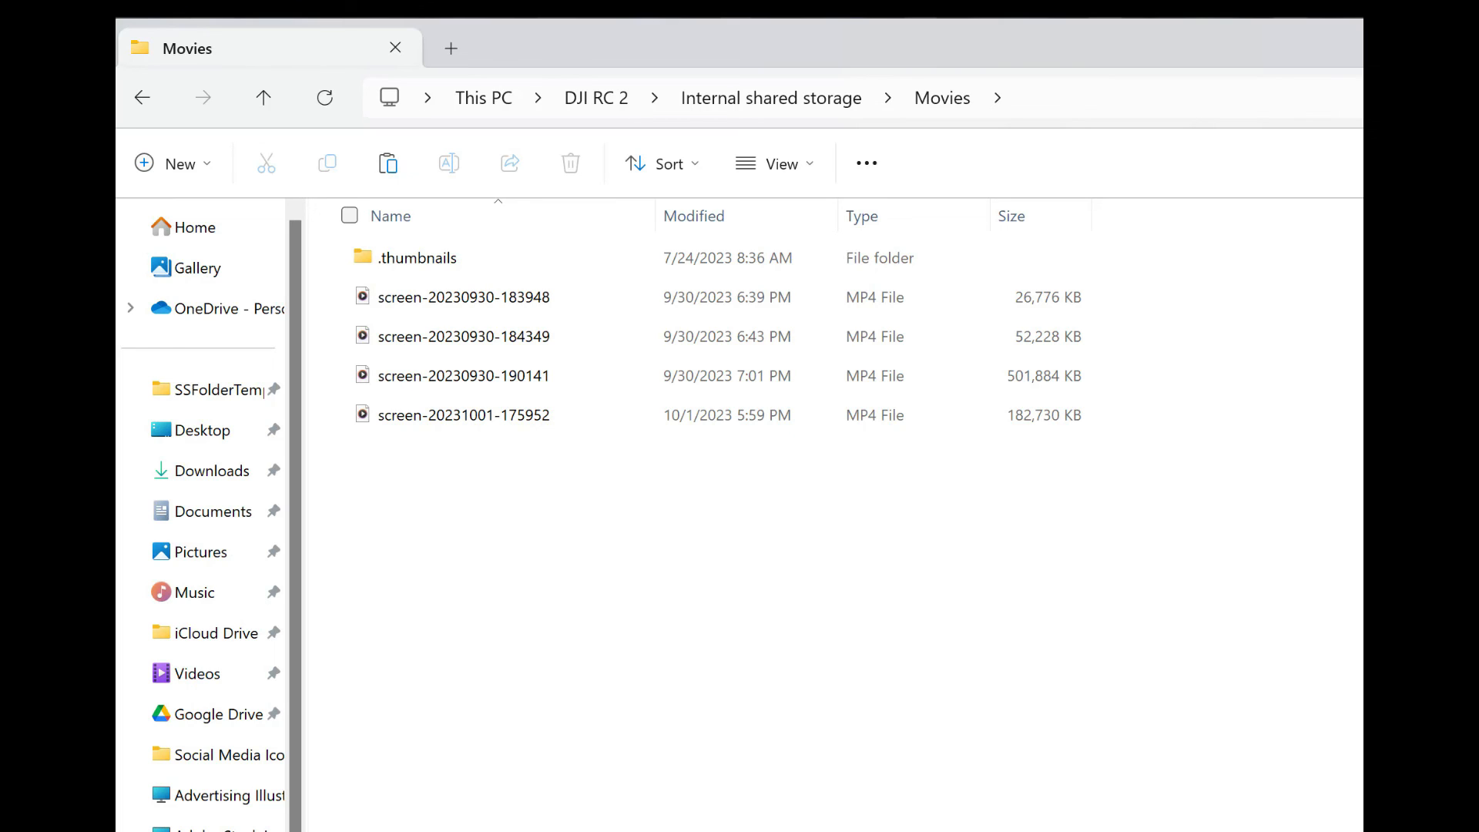
pyautogui.moveTo(1339, 613)
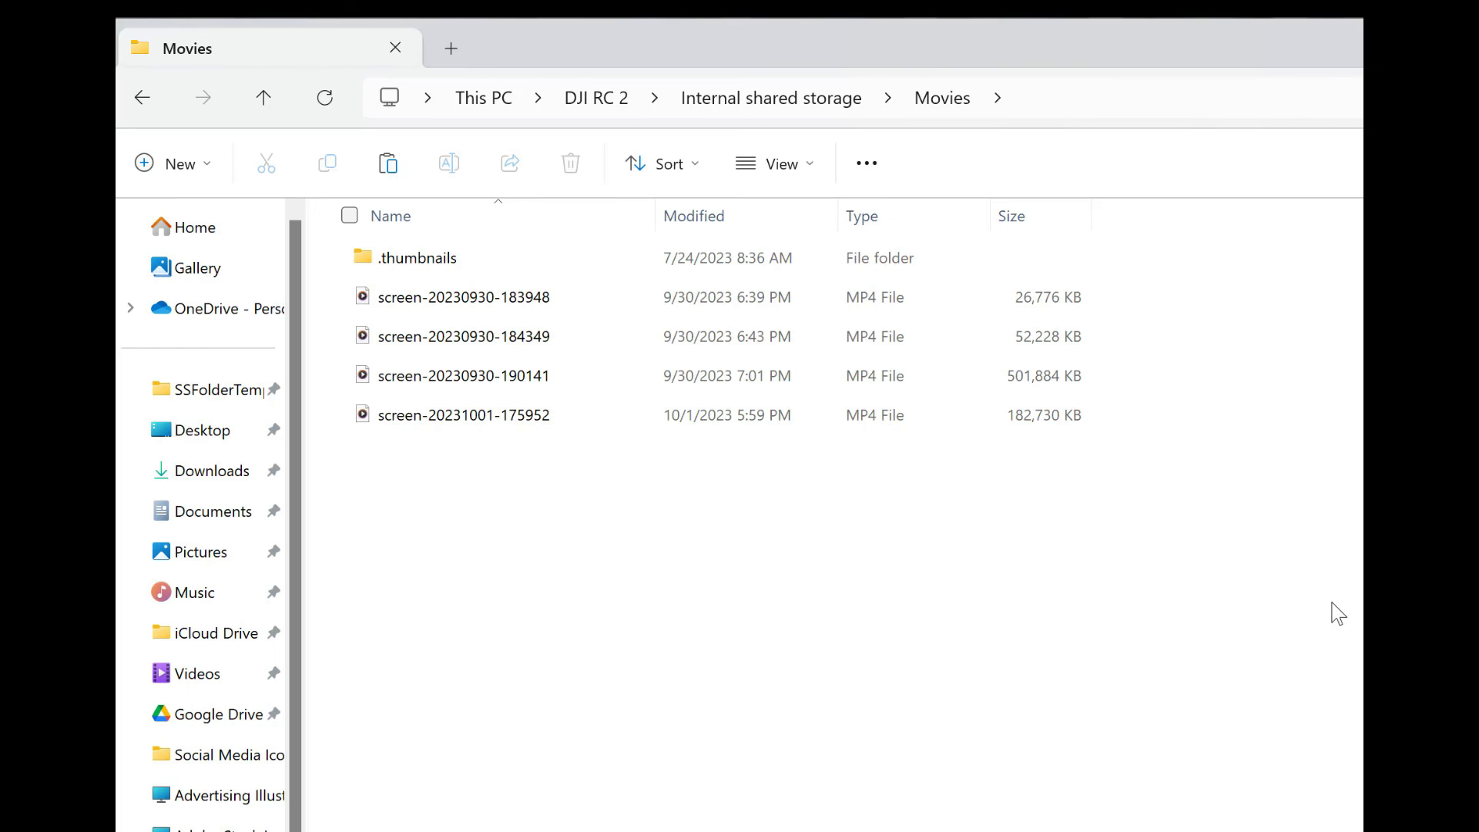
pyautogui.moveTo(1338, 604)
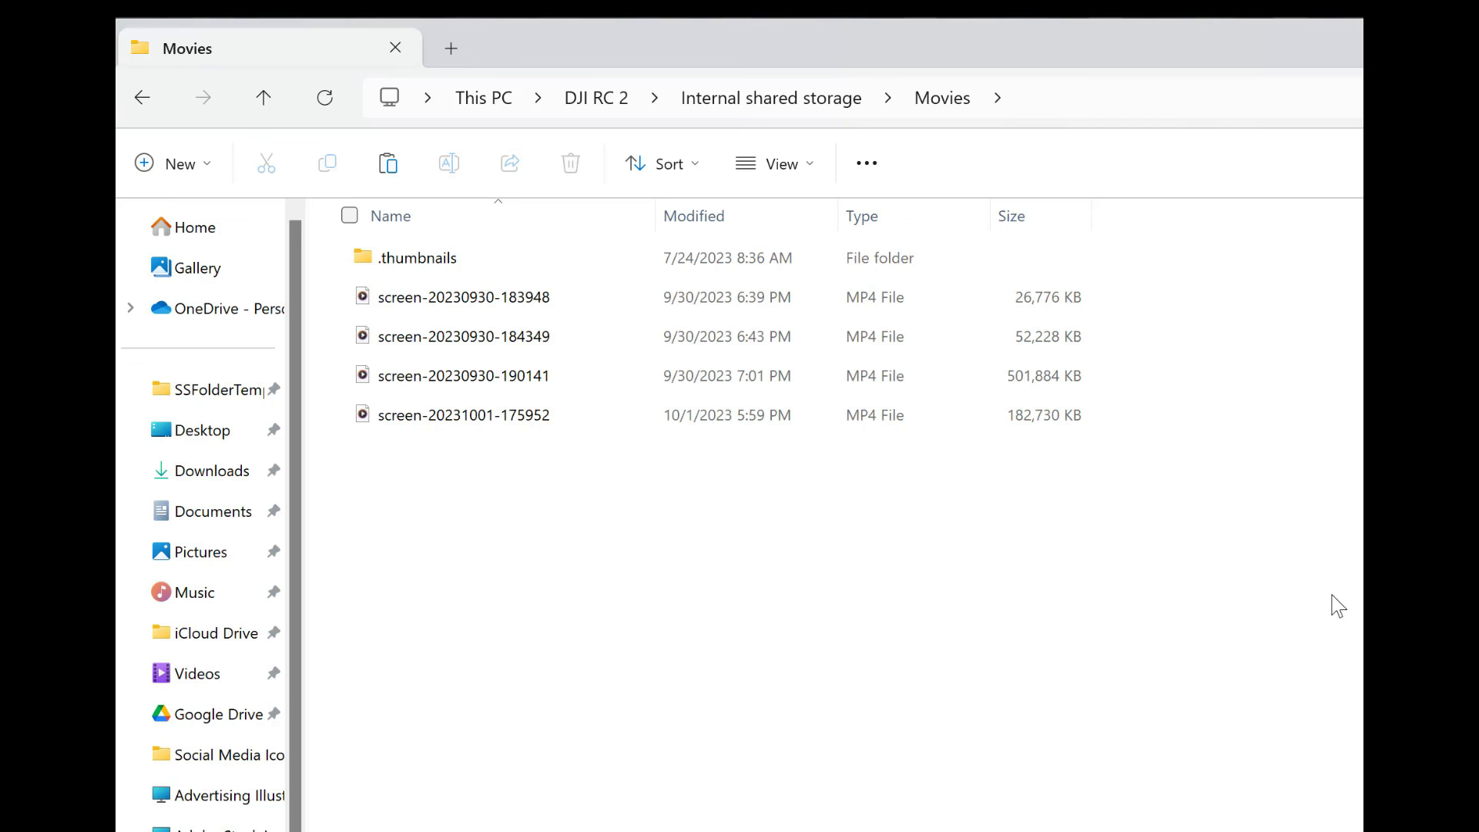